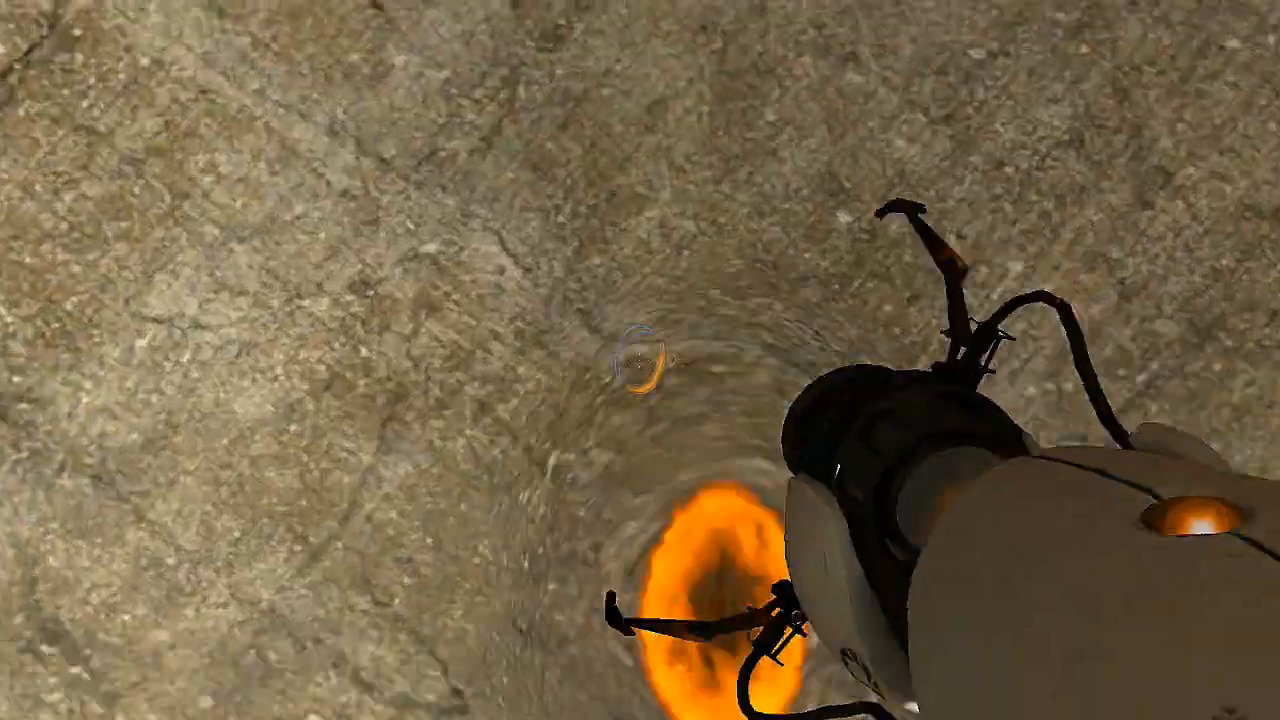
mouse_move(640, 360)
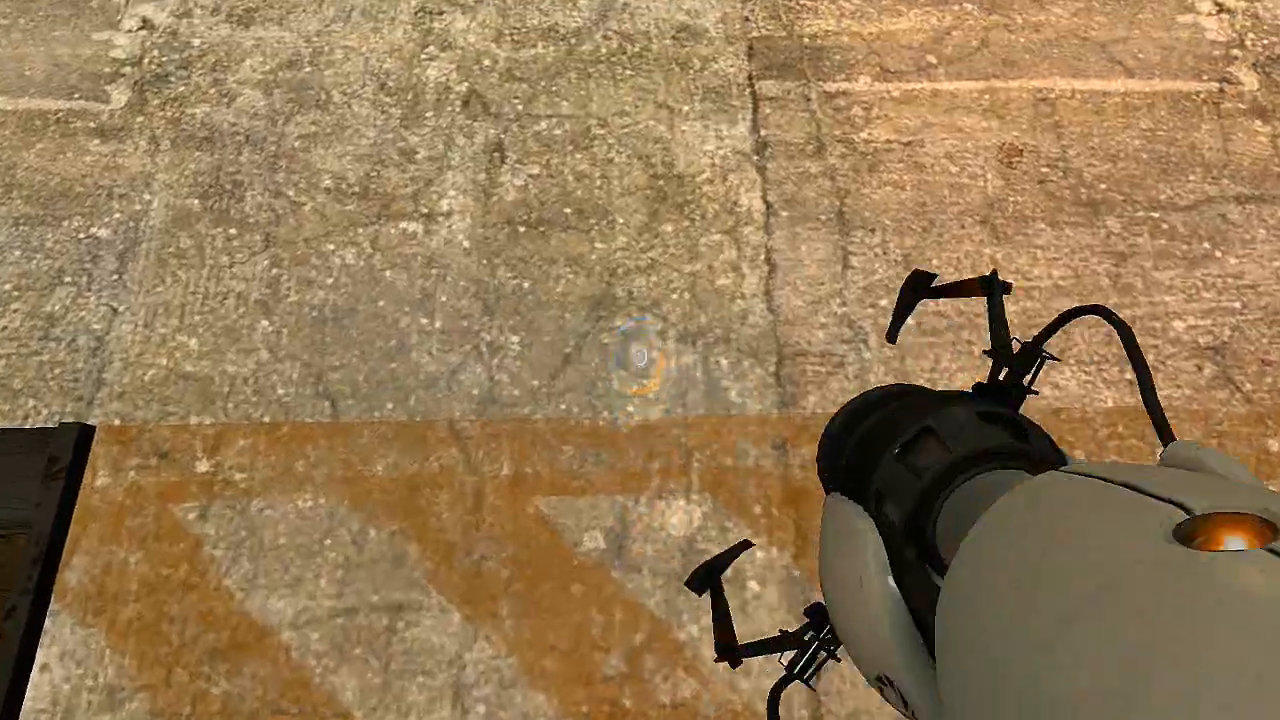
Finish the GLaDOS fight and let the credits type the Test Assessment Report opening verse.
click(640, 376)
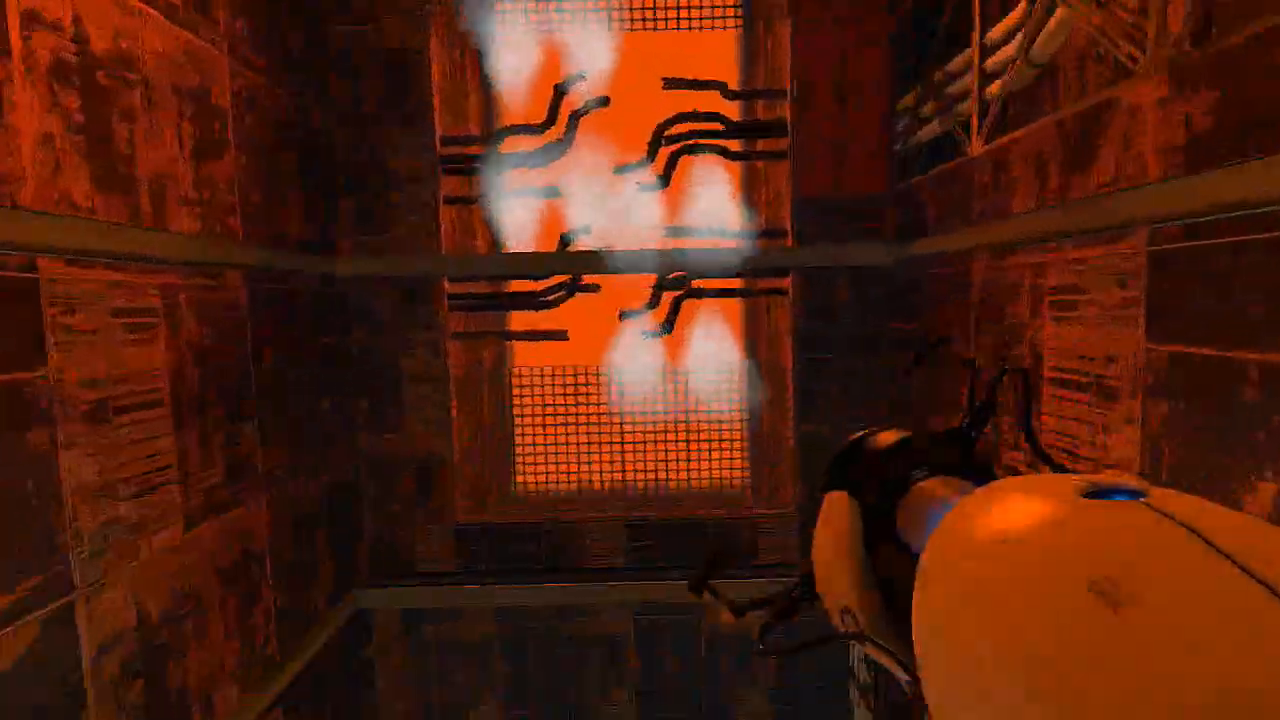
mouse_move(640, 360)
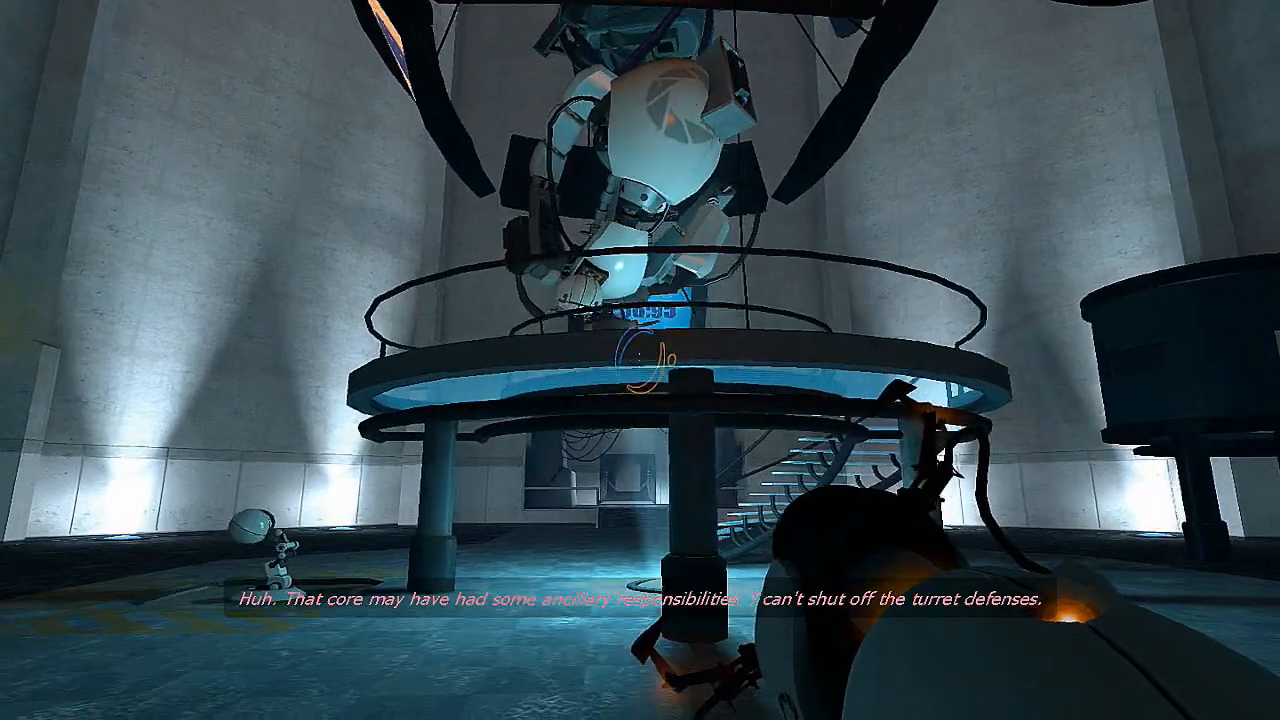
mouse_move(640, 360)
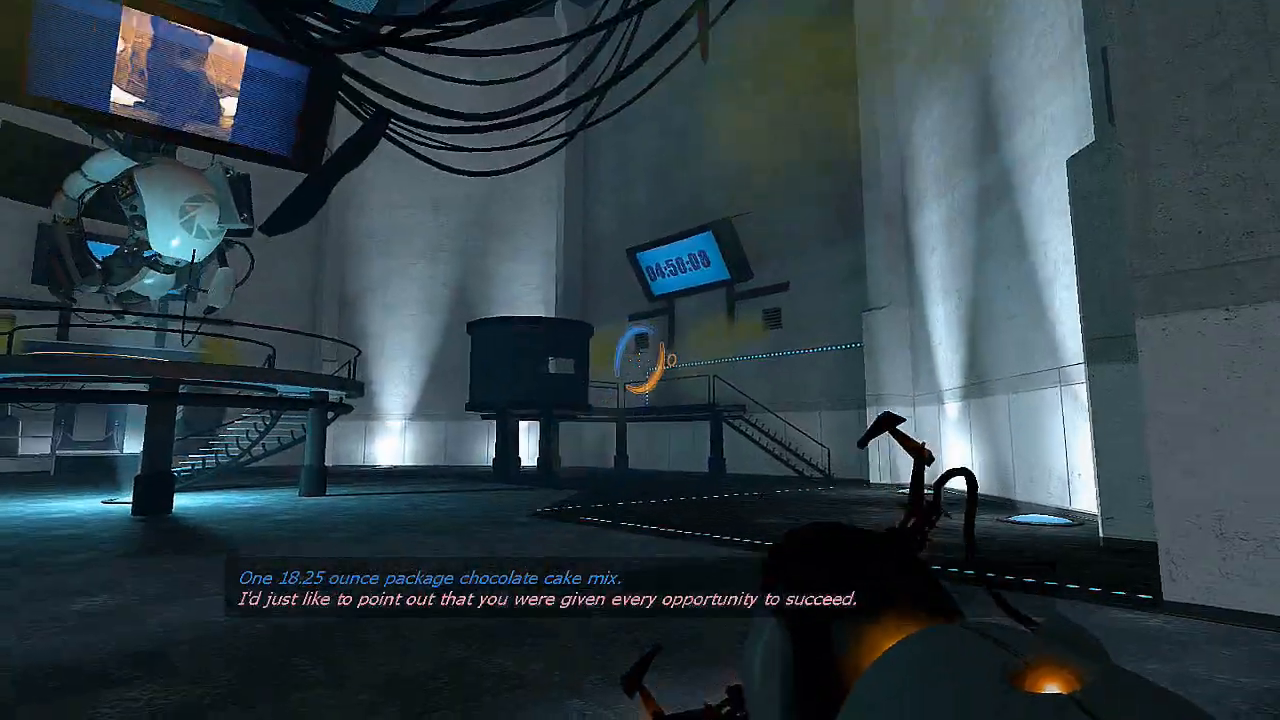
click(640, 360)
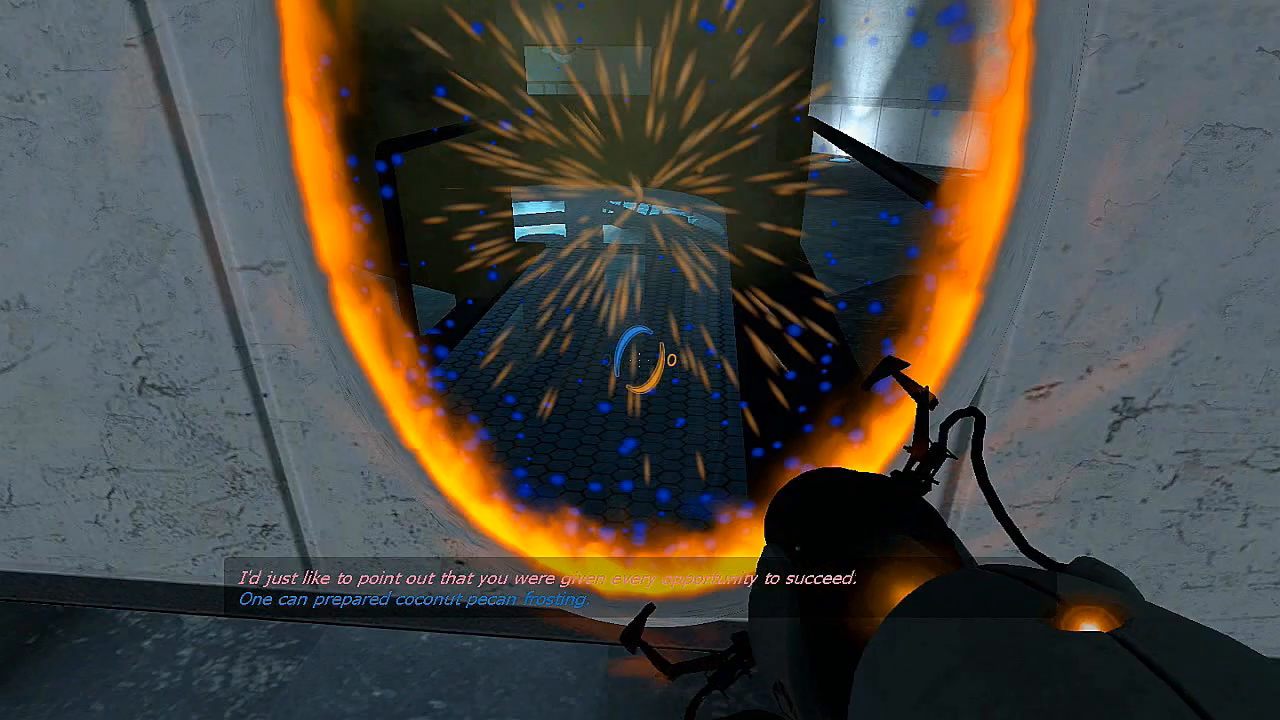
mouse_move(640, 360)
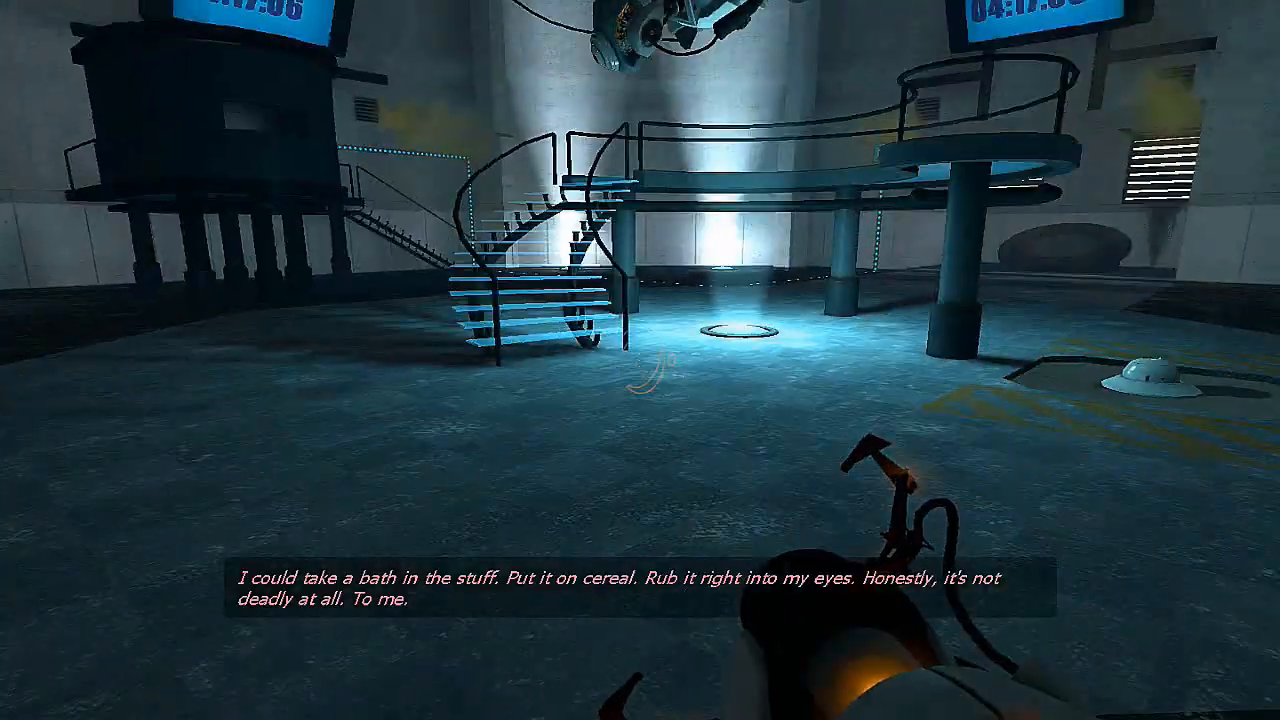
mouse_move(640, 360)
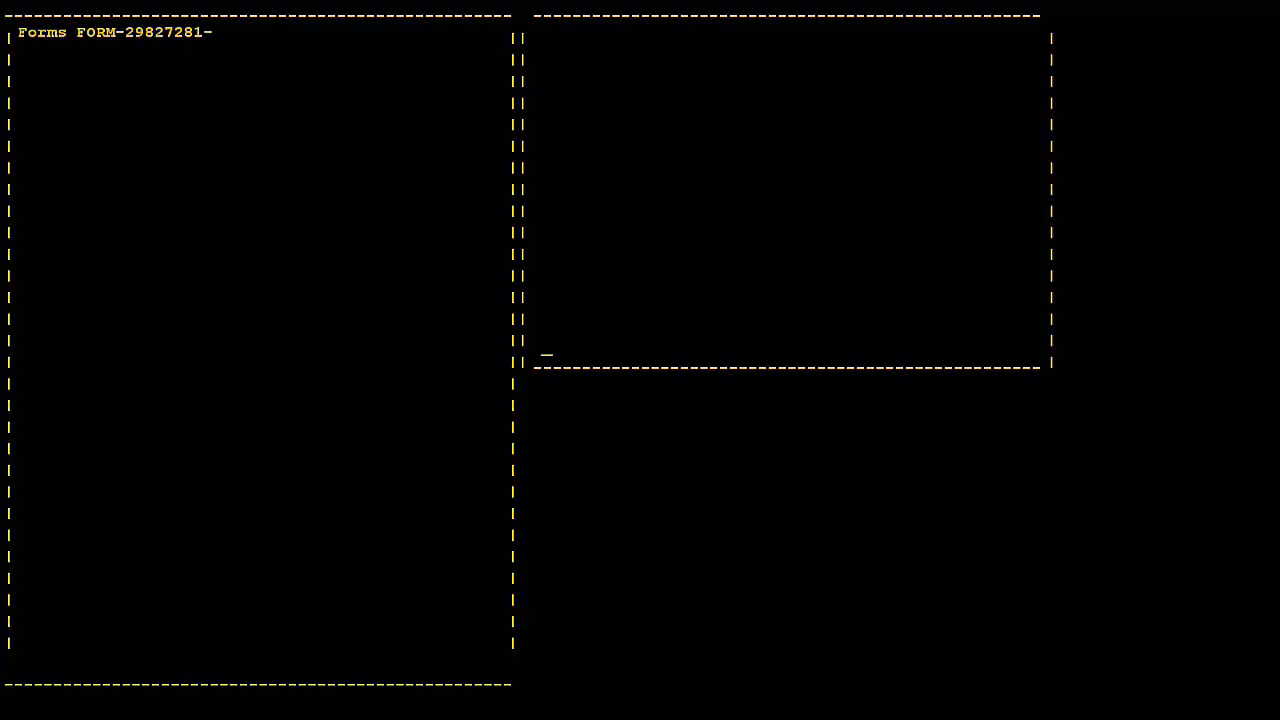
text(-12: Test Assessment Rep)
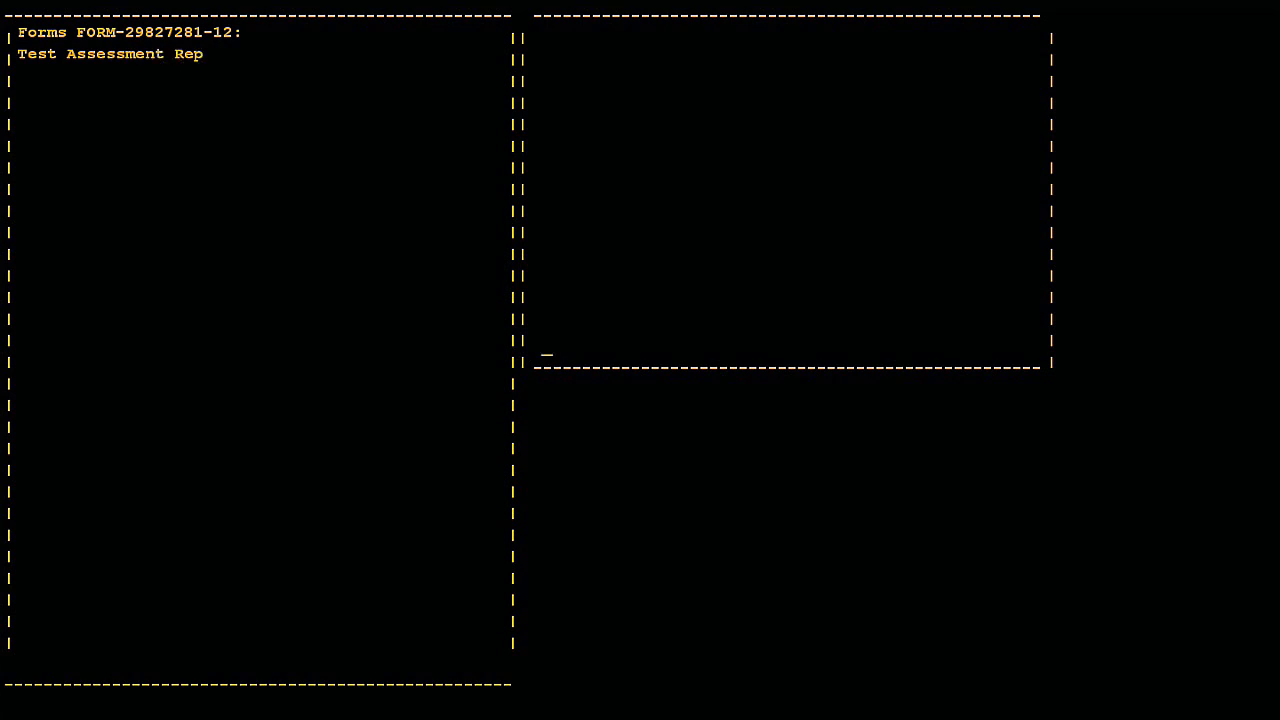
text(ort)
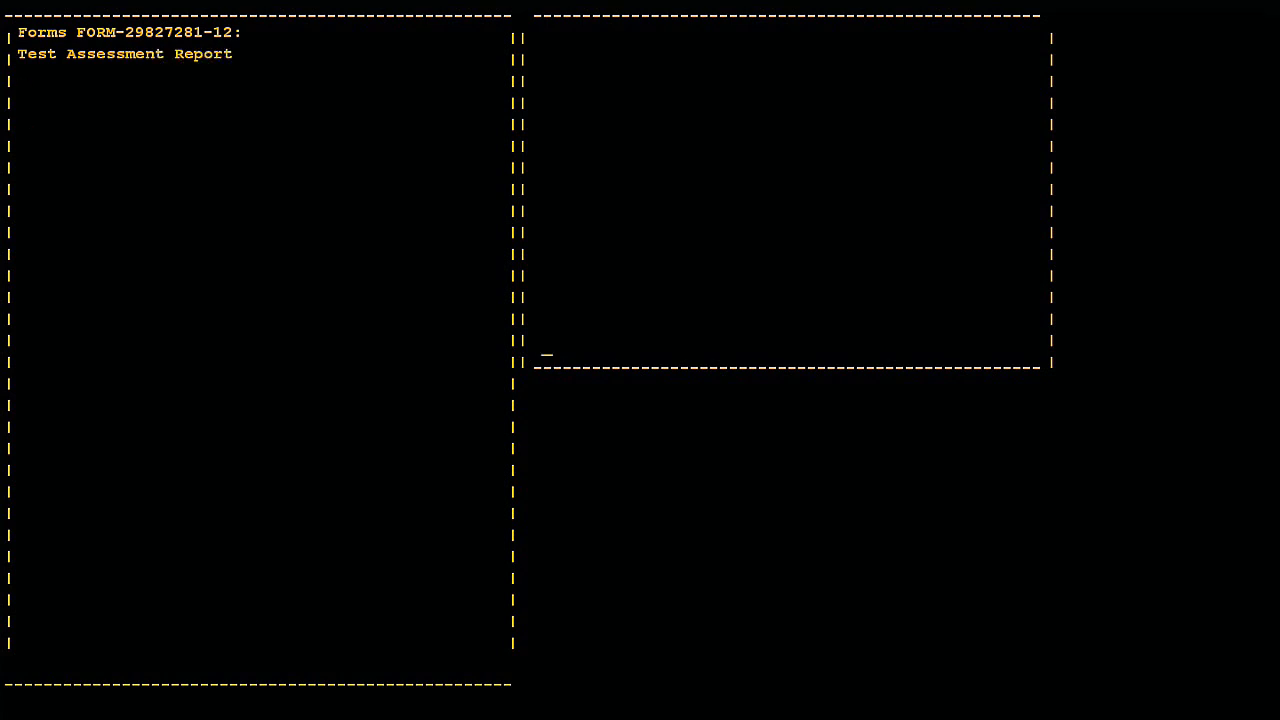
text(This was a triumph.)
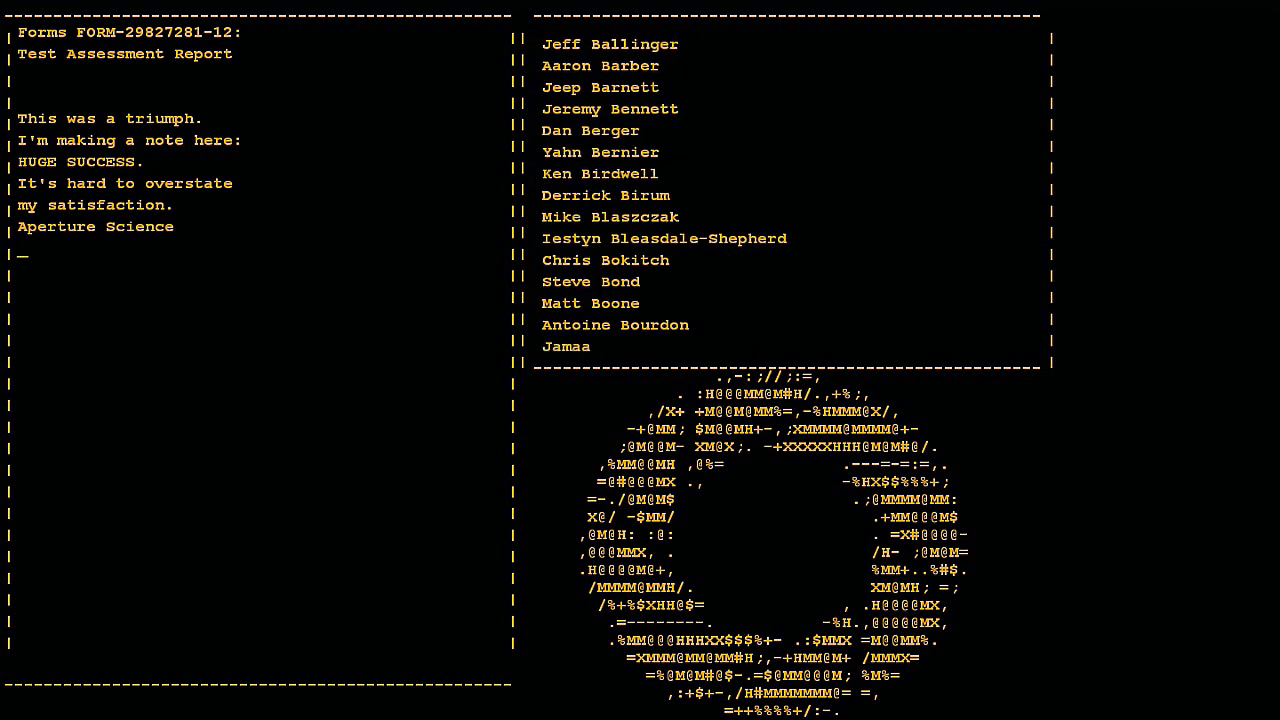
text(We do what we must)
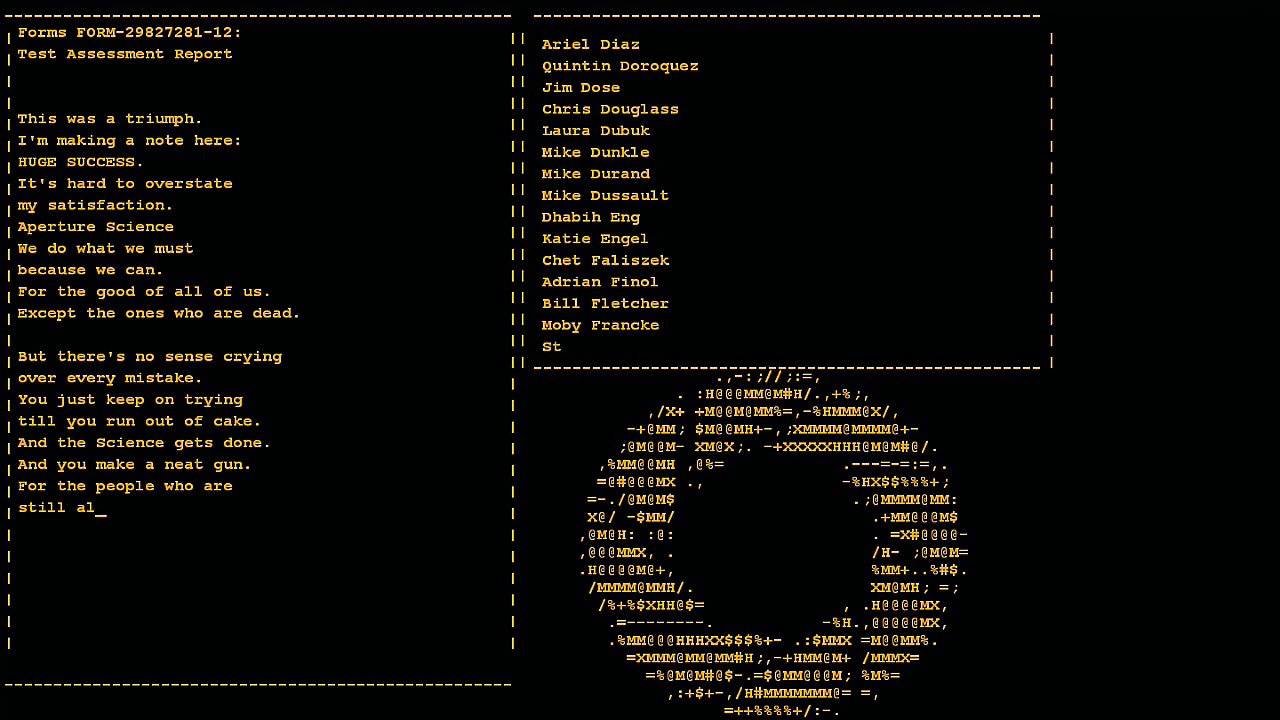
text(ive.)
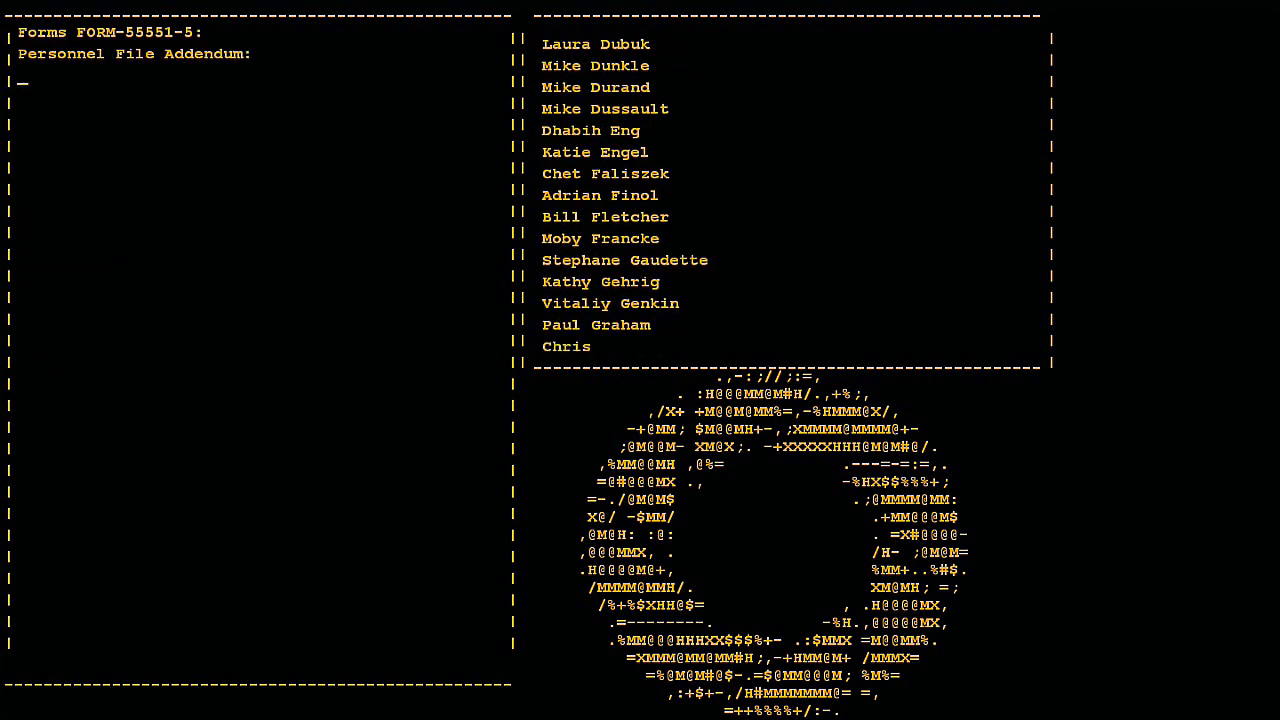
Let the 'Dear Subject Name' addendum verse type out through 'happy for you!' as names scroll.
text(Dear <<Subject Name Here>>,)
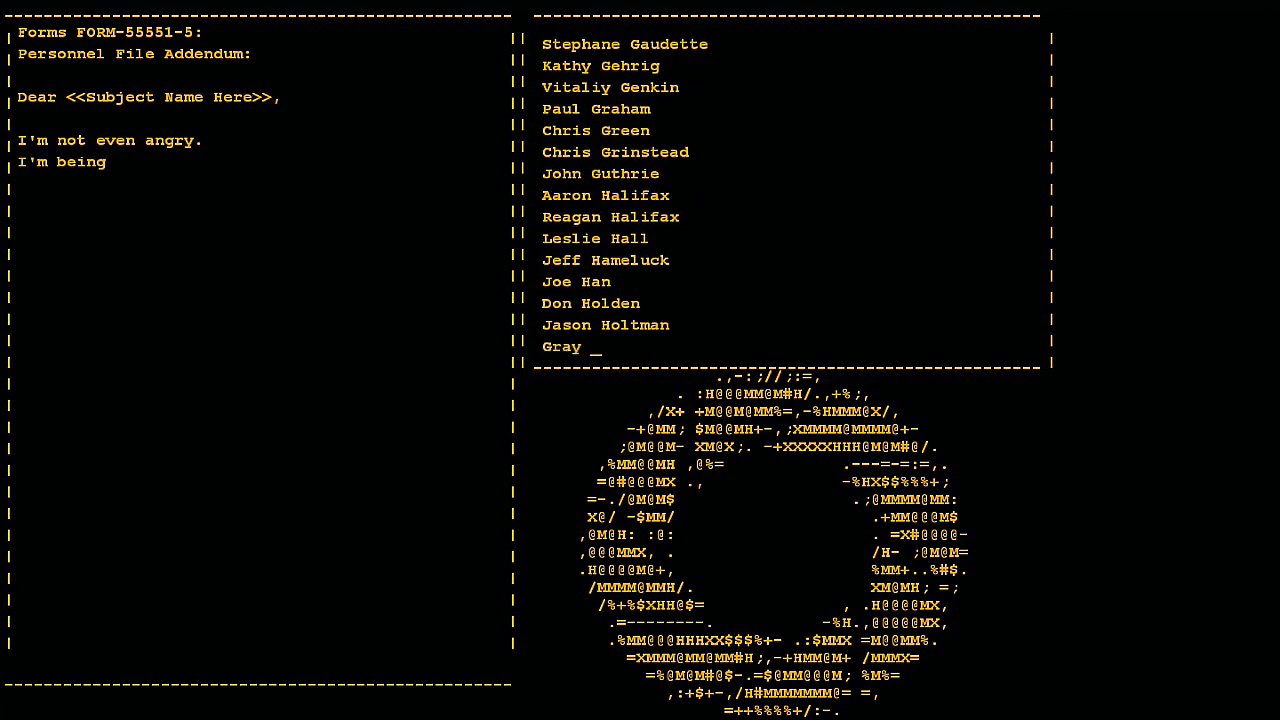
text(so sincere right)
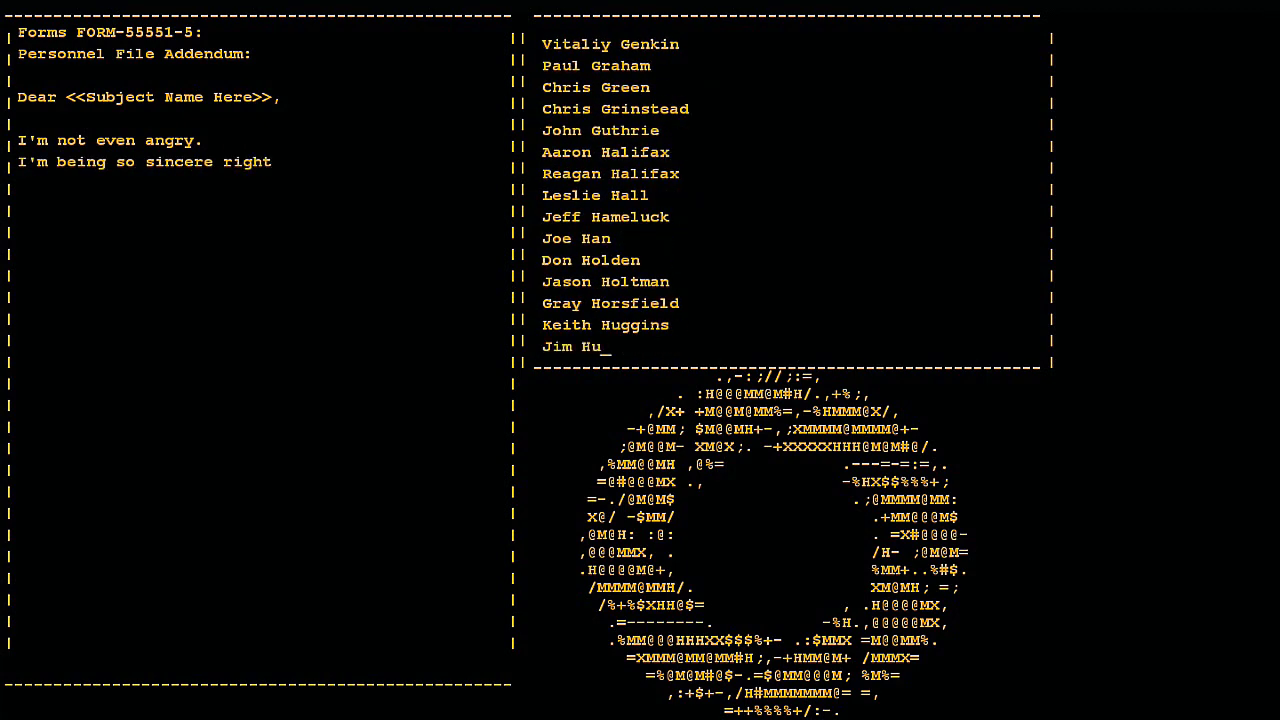
text(now.)
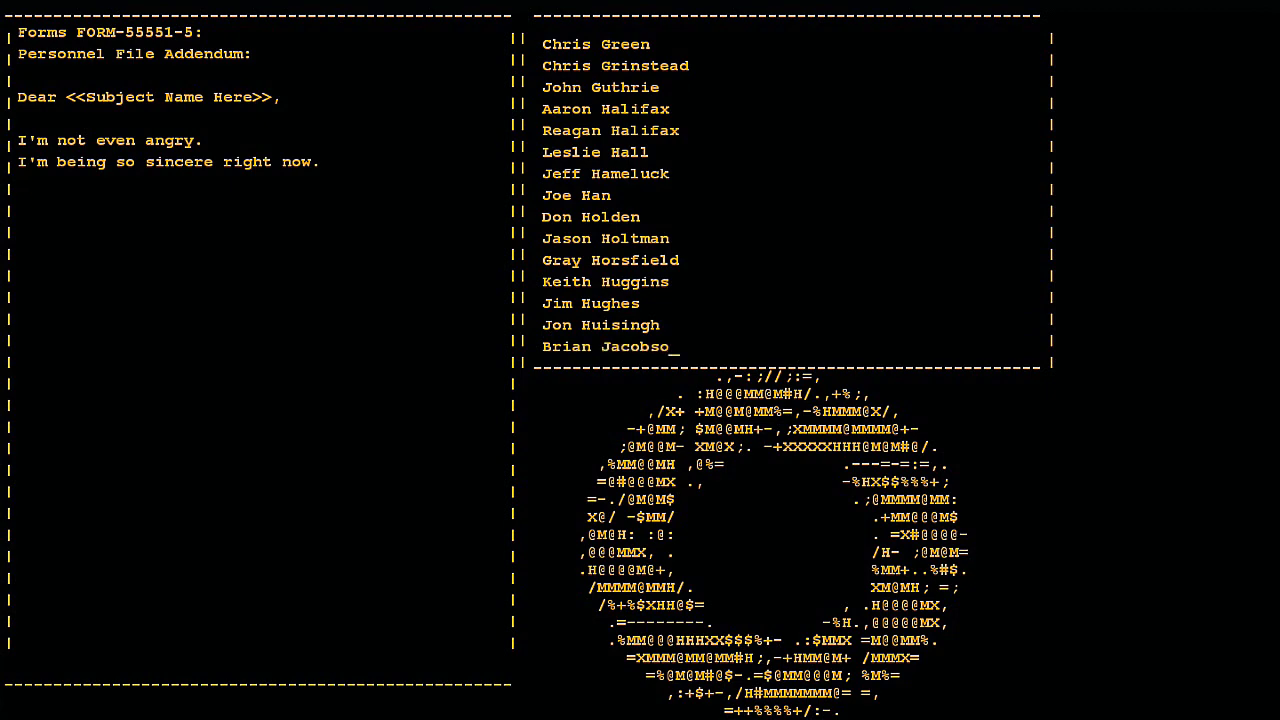
text(Even though you broke my heart.)
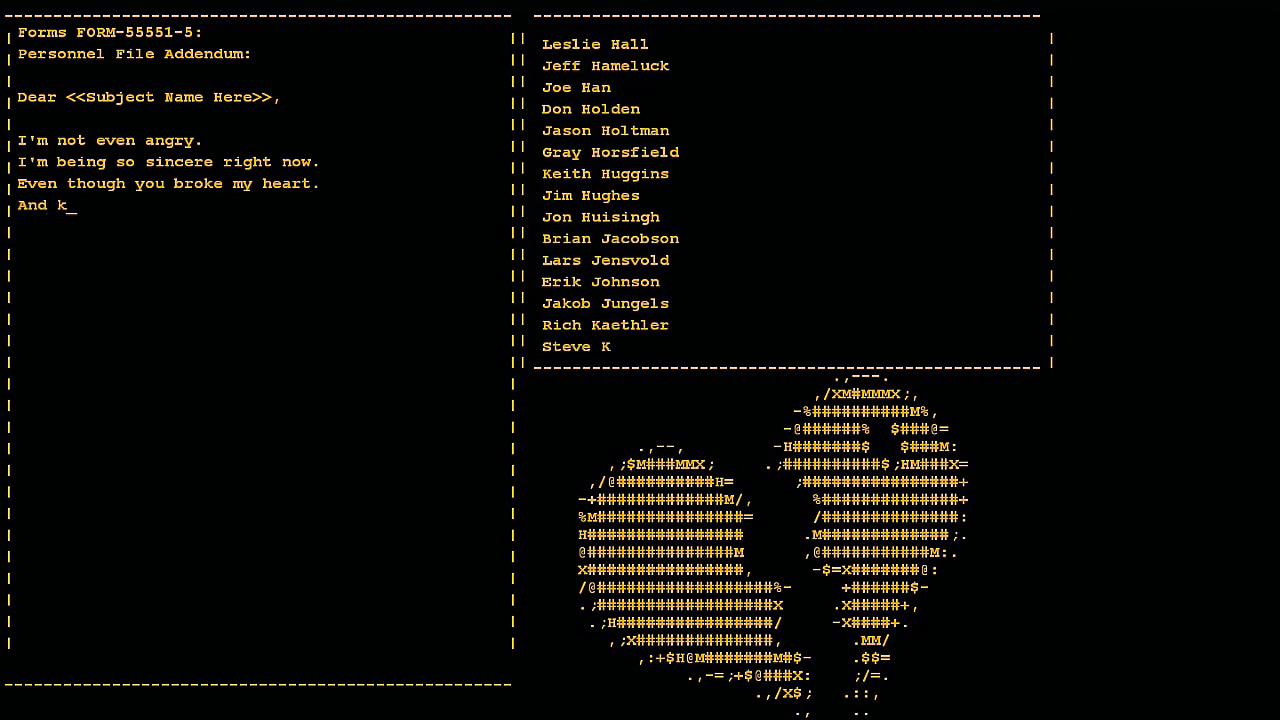
text(illed me.)
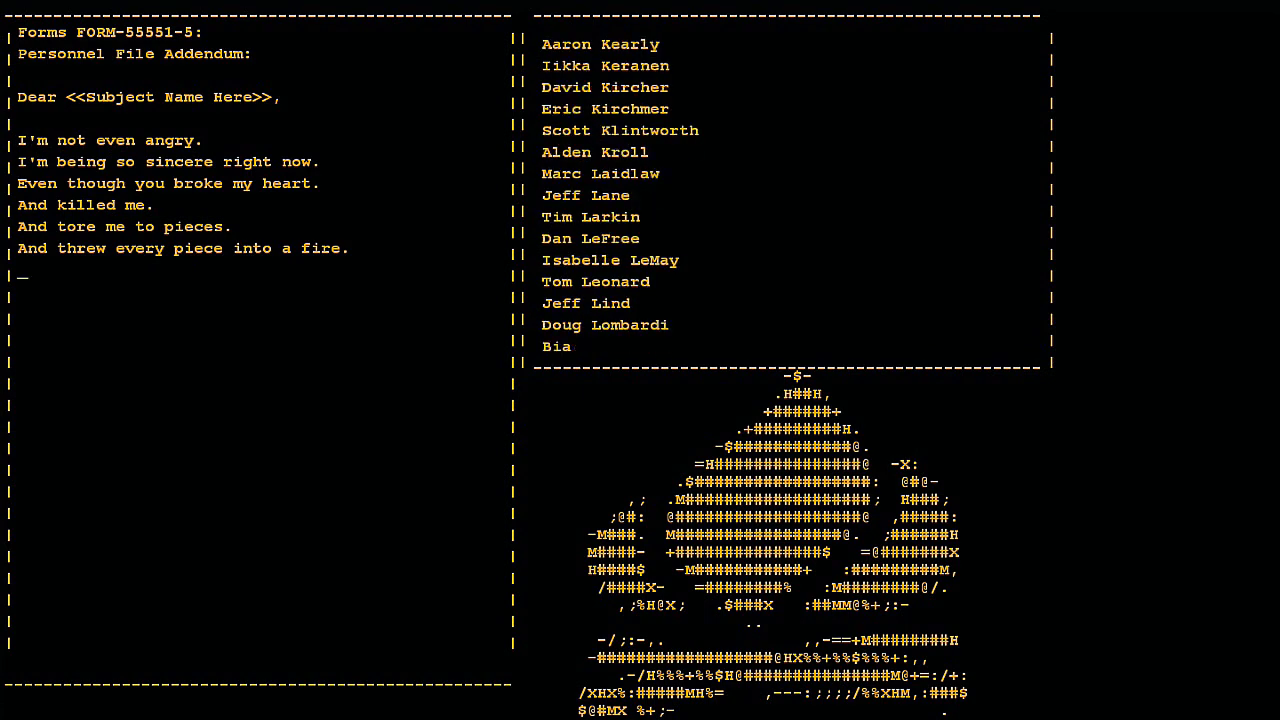
text(As they burned it hurt because)
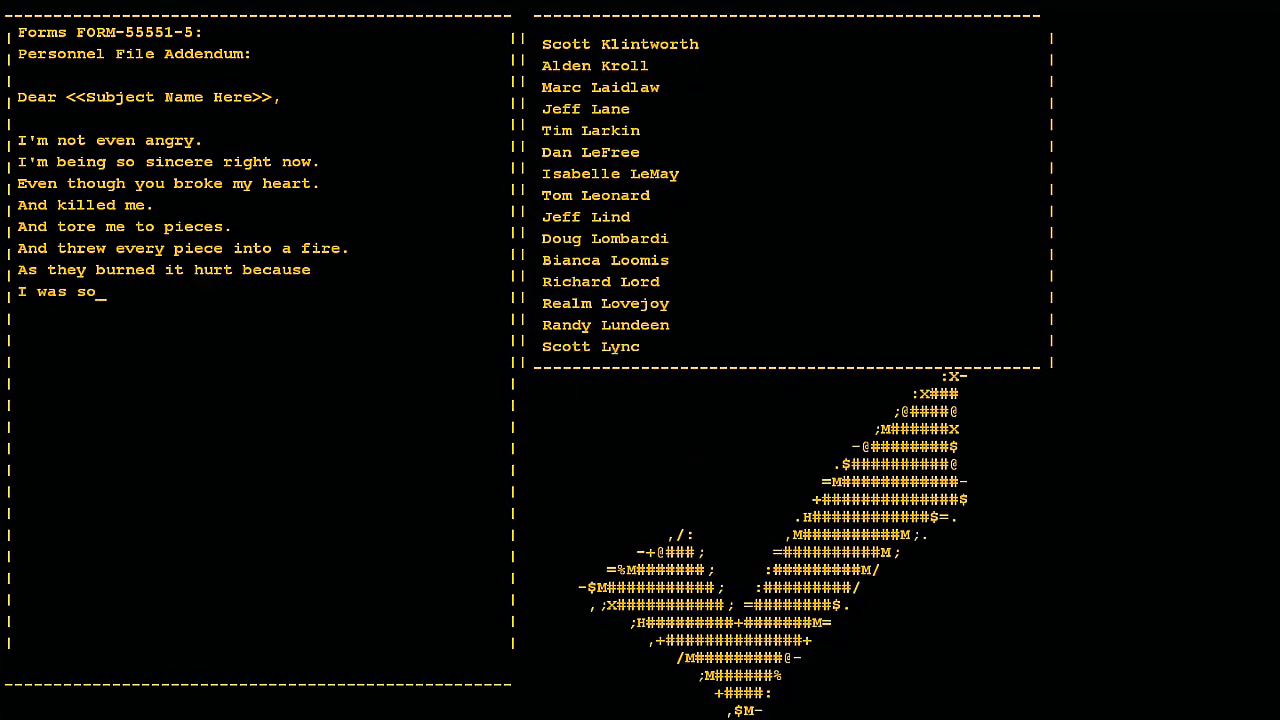
text(happy for you!)
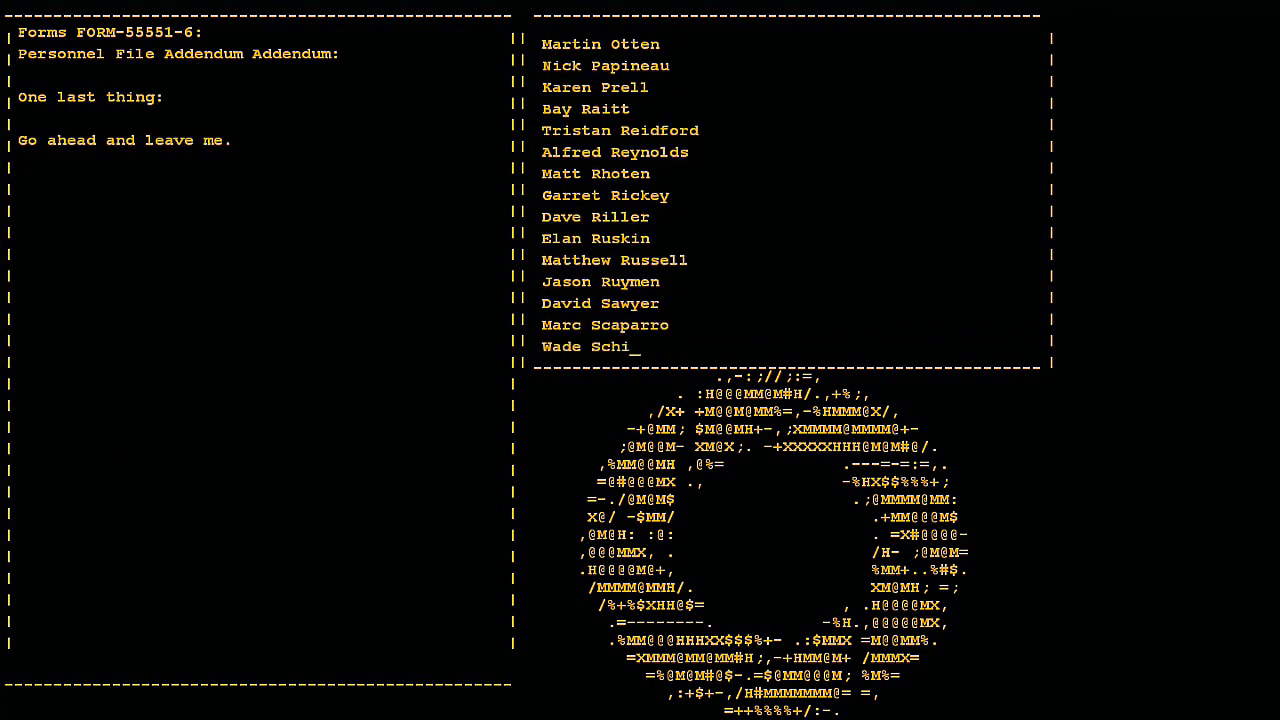
Let the second addendum type 'I think I prefer to stay inside... help you.'.
text(I think I p)
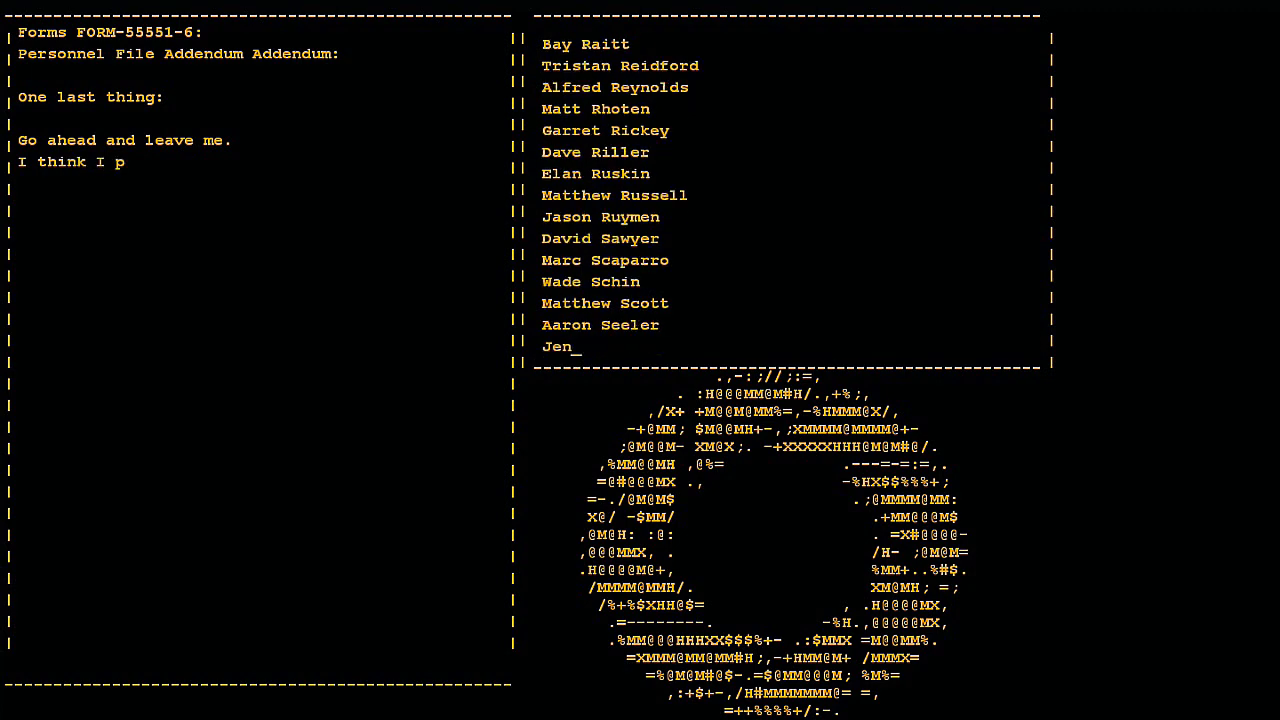
text(refer to stay inside.)
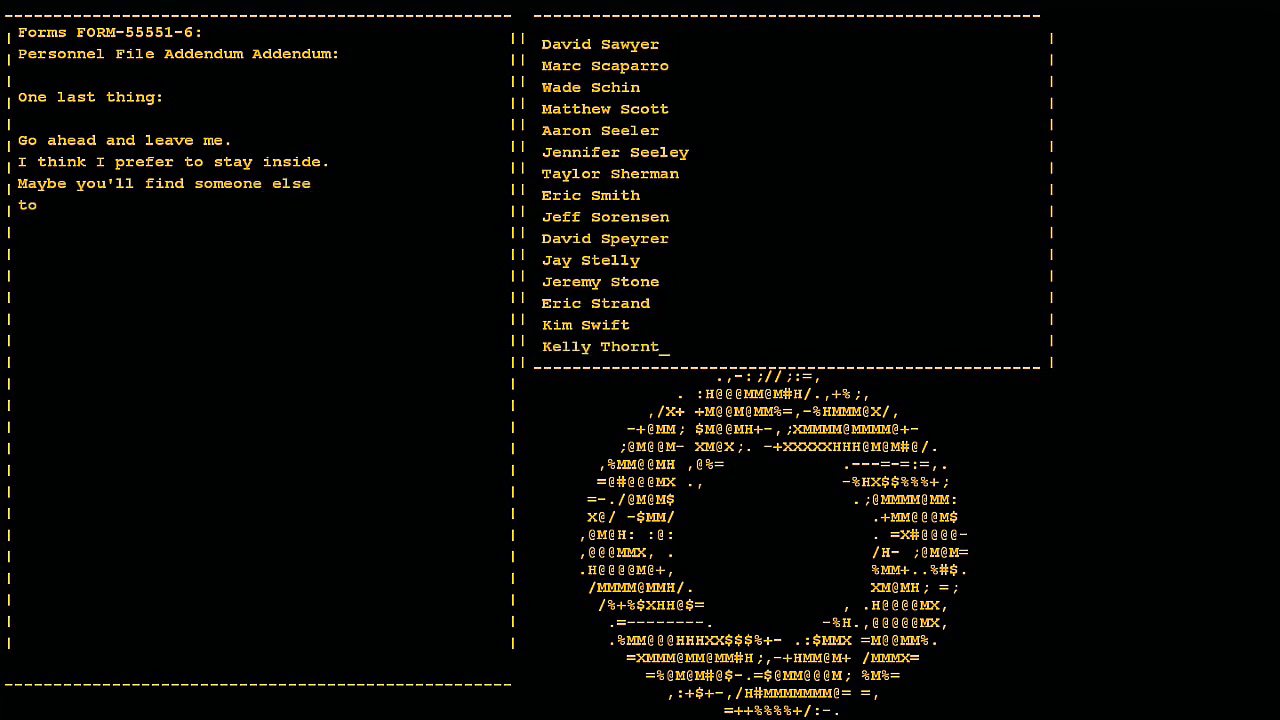
text(help you.)
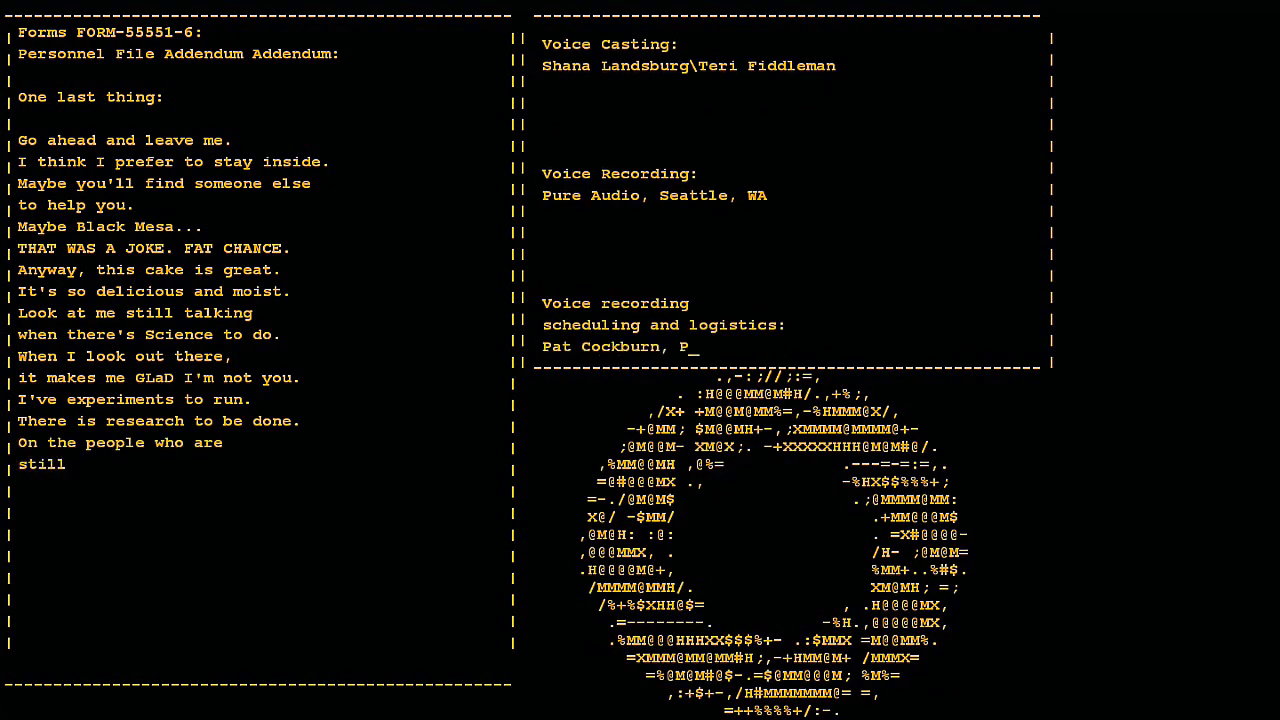
Let the verse finish and the screen clear to the 'PS:' note over the translation credits.
scroll(down, 3)
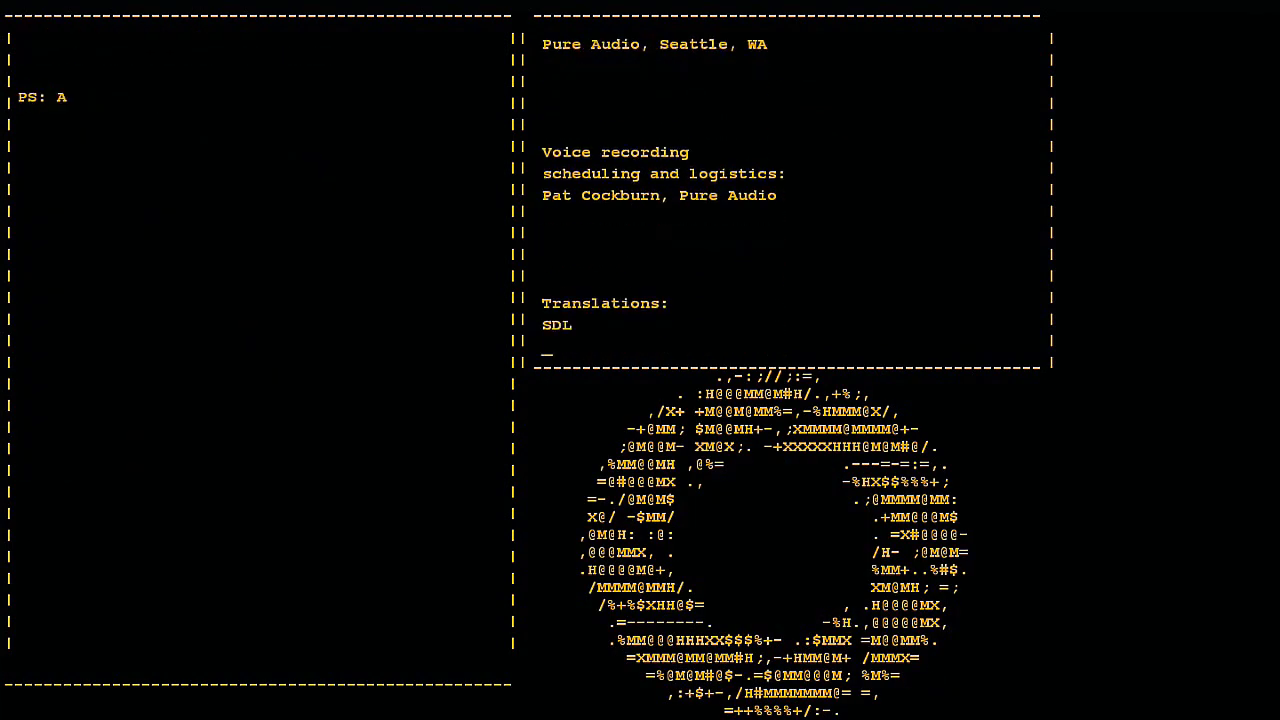